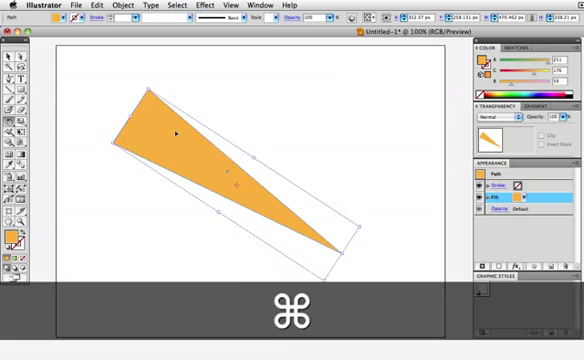
Step: Undo the orange ray's rotation twice so it stands point-down again
key("cmd+z")
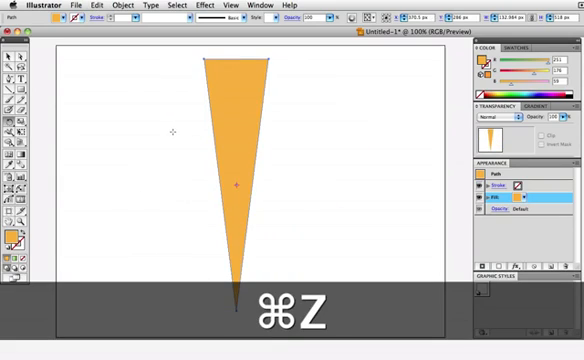
key("cmd+z")
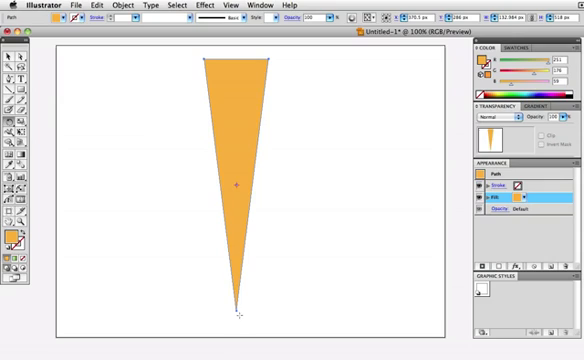
mouse_move(237, 312)
type("60")
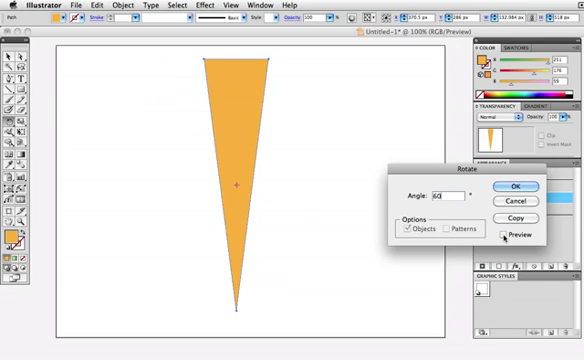
Step: Preview and apply a 60-degree rotation to the orange ray in the Rotate dialog
left_click(511, 234)
type("-60")
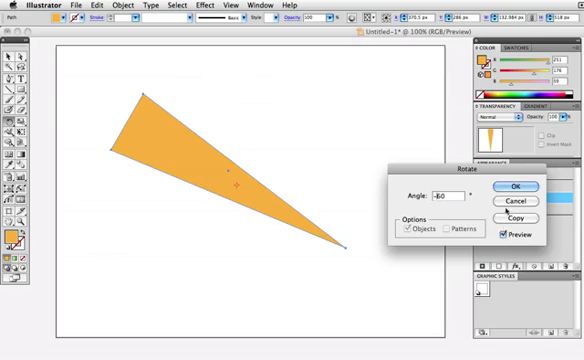
left_click(524, 186)
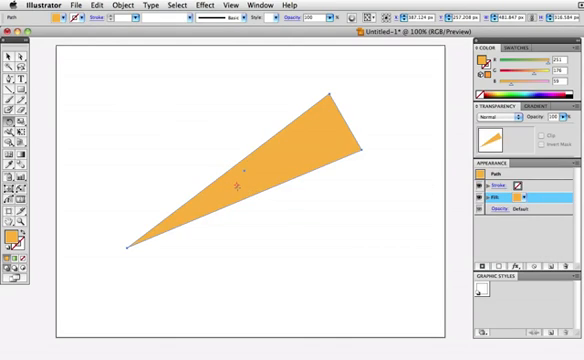
mouse_move(293, 215)
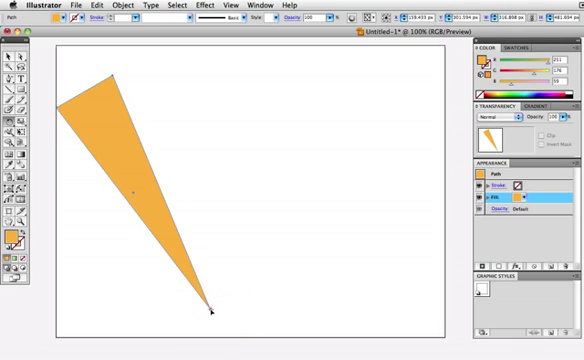
mouse_move(145, 172)
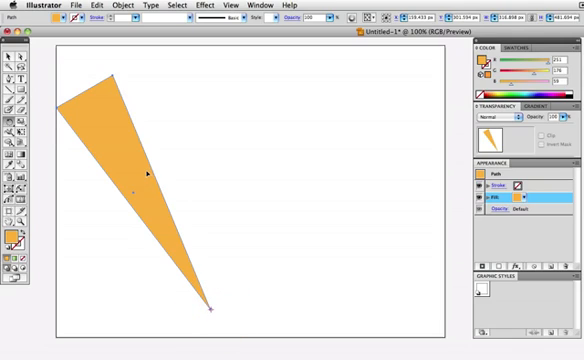